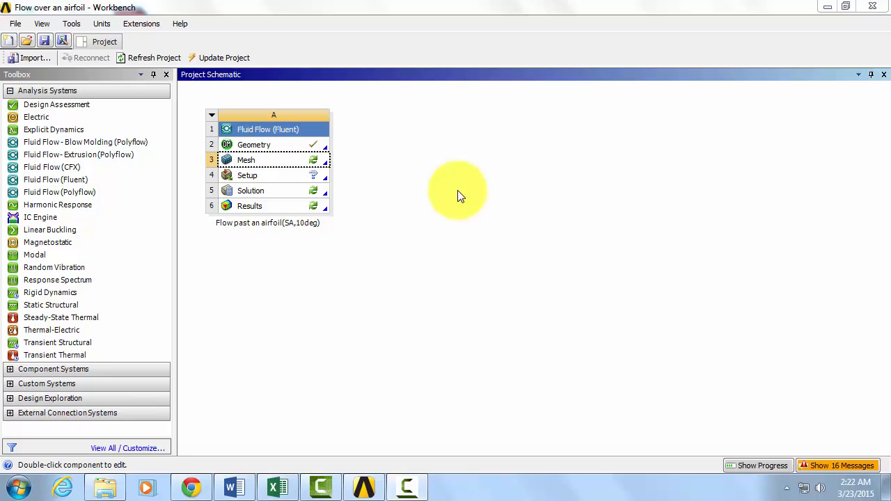
{"action": "mouse_move", "coordinate": [281, 164]}
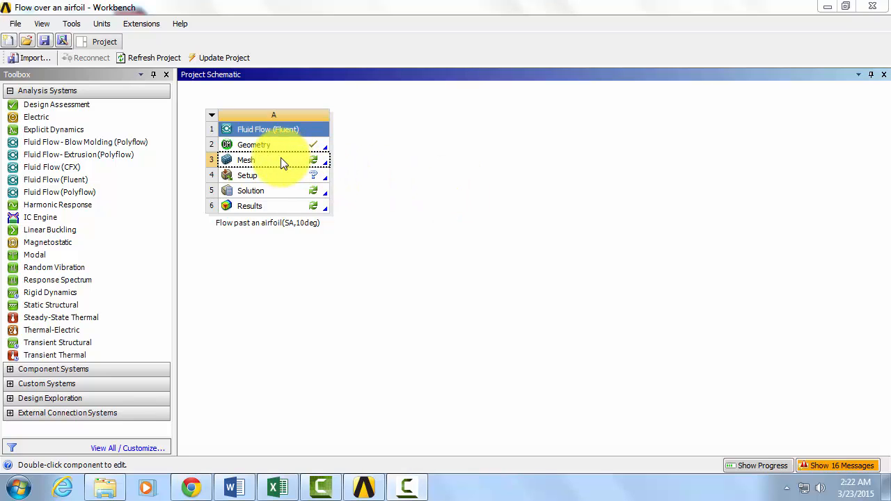
Launch the Meshing application from the Fluent airfoil project's Mesh cell
{"action": "double_click", "coordinate": [245, 160]}
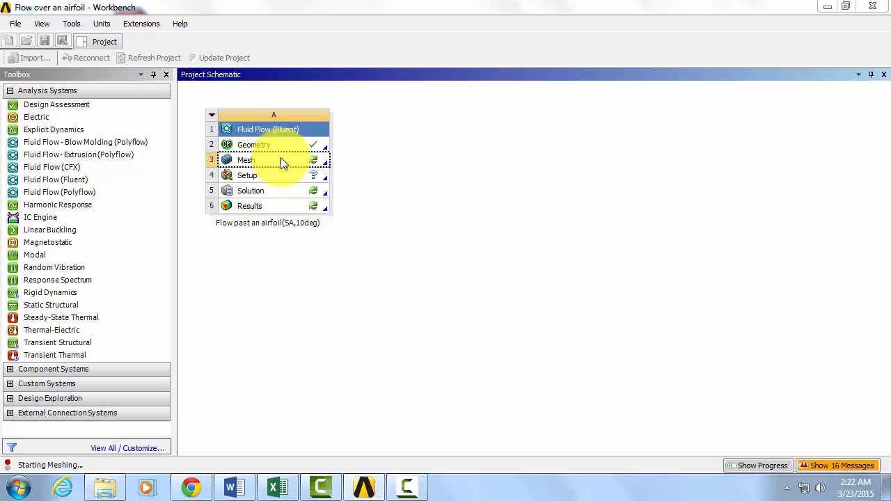
{"action": "double_click", "coordinate": [245, 161]}
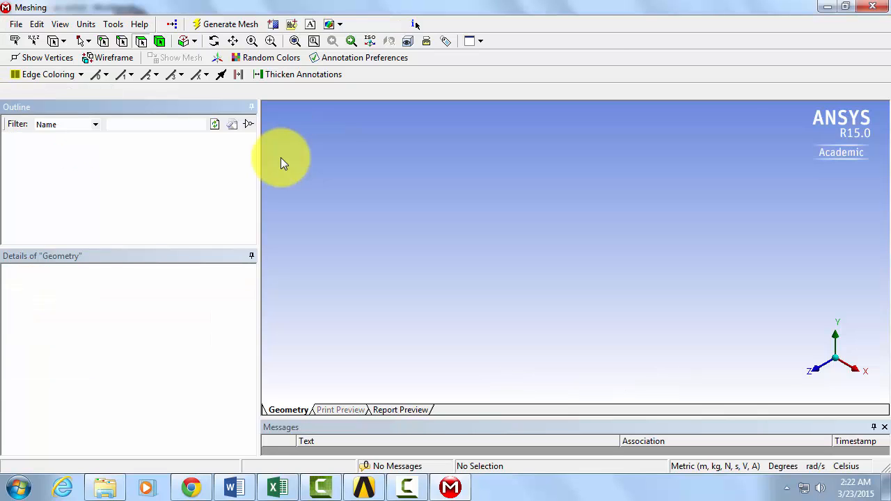
Wait for the airfoil model to load with its surface body, coordinate systems and mesh entries
{"action": "left_click", "coordinate": [36, 137]}
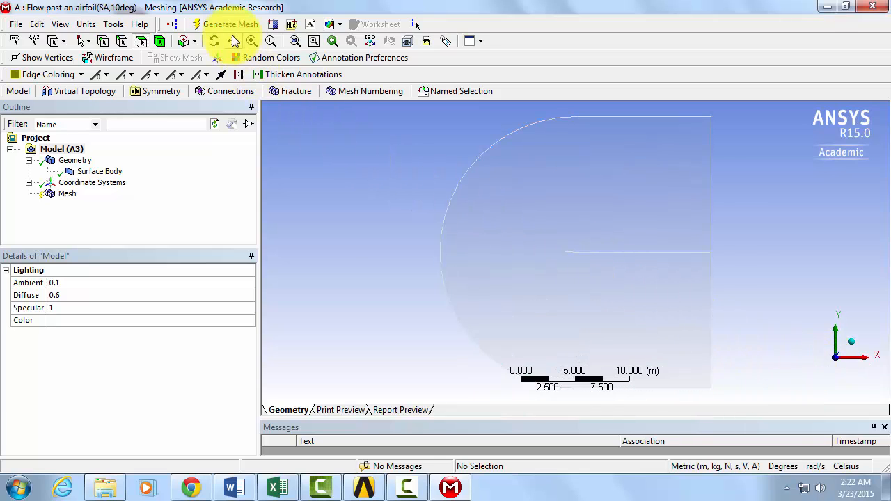
{"action": "left_click", "coordinate": [231, 24]}
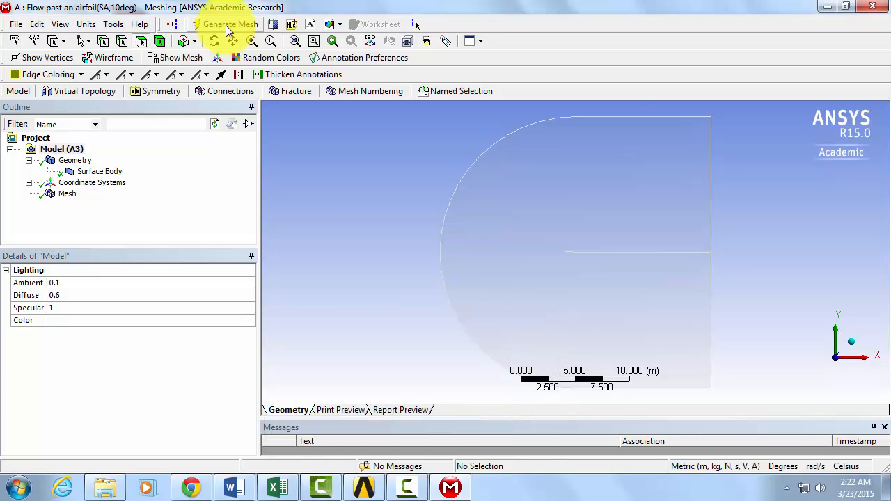
Generate the initial quadrilateral mesh of the domain and zoom in near the airfoil
{"action": "left_click", "coordinate": [231, 24]}
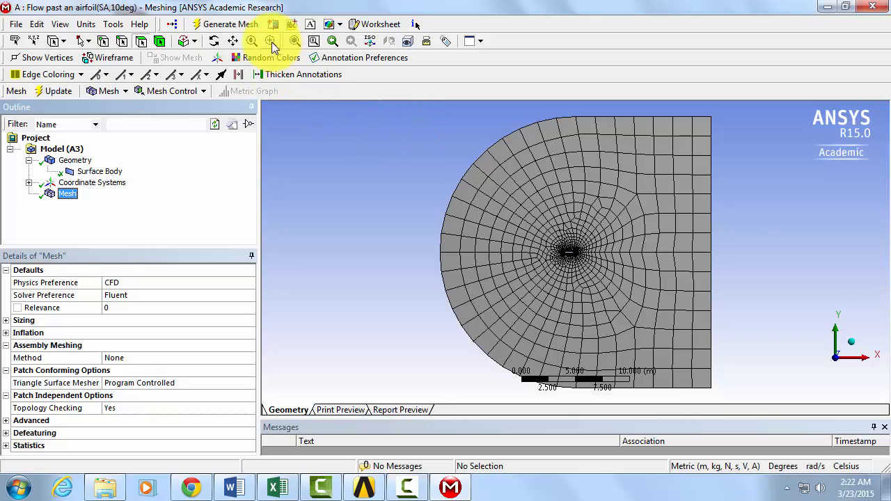
{"action": "left_click", "coordinate": [272, 40]}
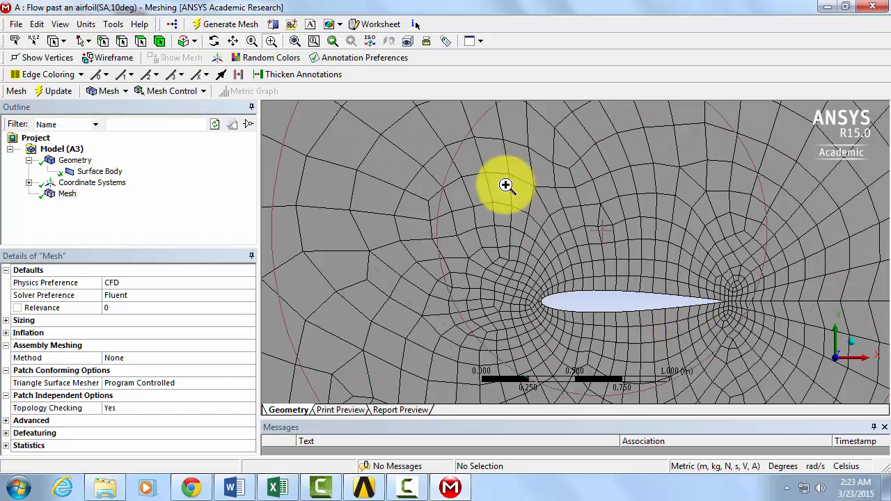
{"action": "left_click_drag", "start_coordinate": [507, 187], "coordinate": [566, 217]}
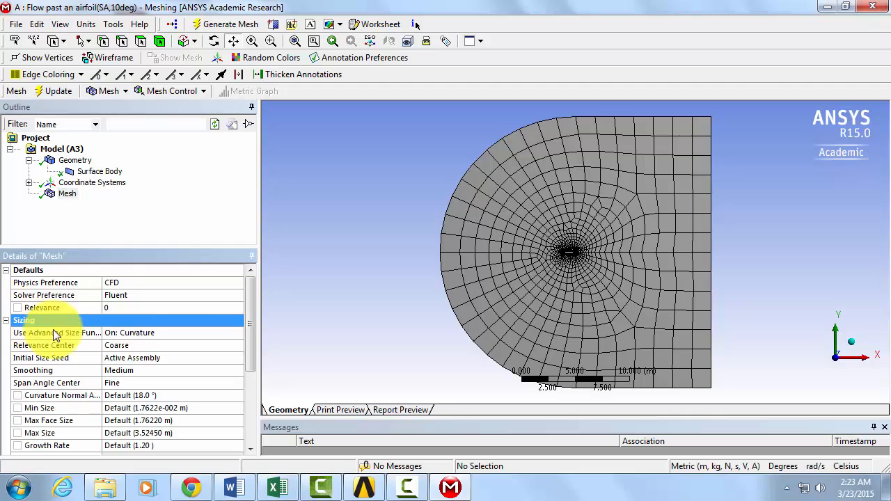
Set the global Relevance Center to Fine and regenerate a denser mesh across the domain
{"action": "left_click", "coordinate": [43, 346]}
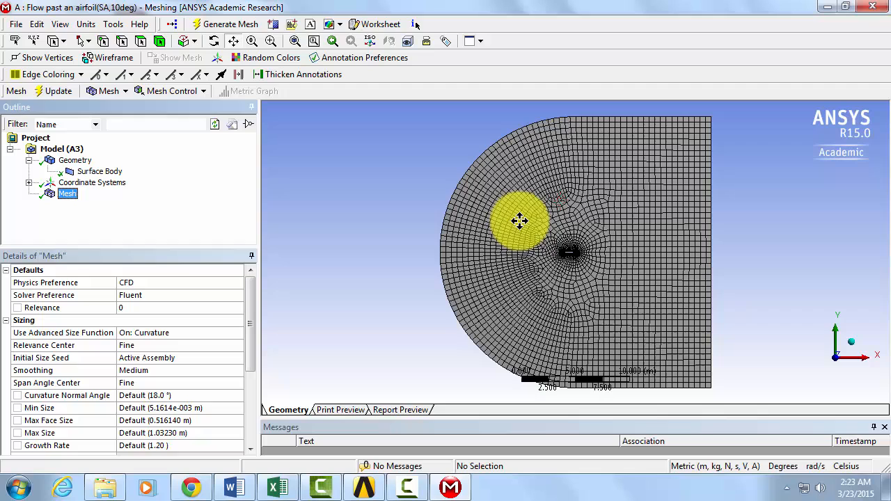
{"action": "left_click_drag", "start_coordinate": [521, 221], "coordinate": [620, 257]}
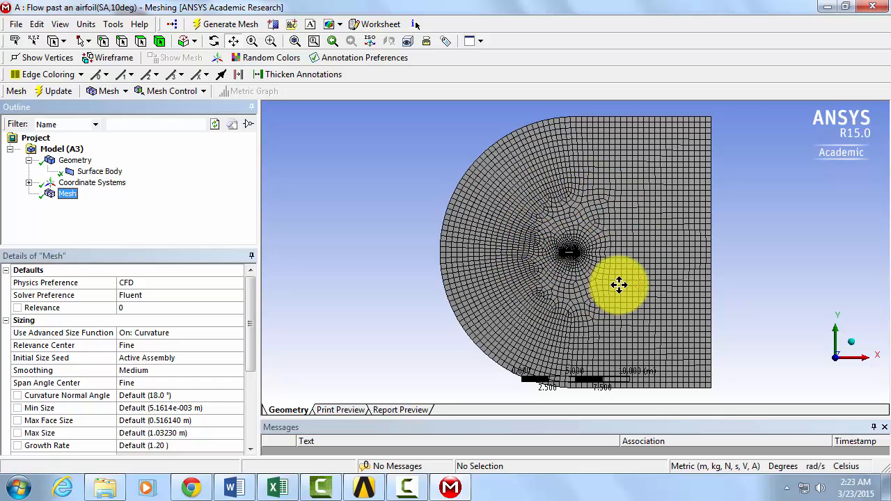
Insert a sizing control scoped to the whole flow-domain surface body
{"action": "left_click", "coordinate": [170, 92]}
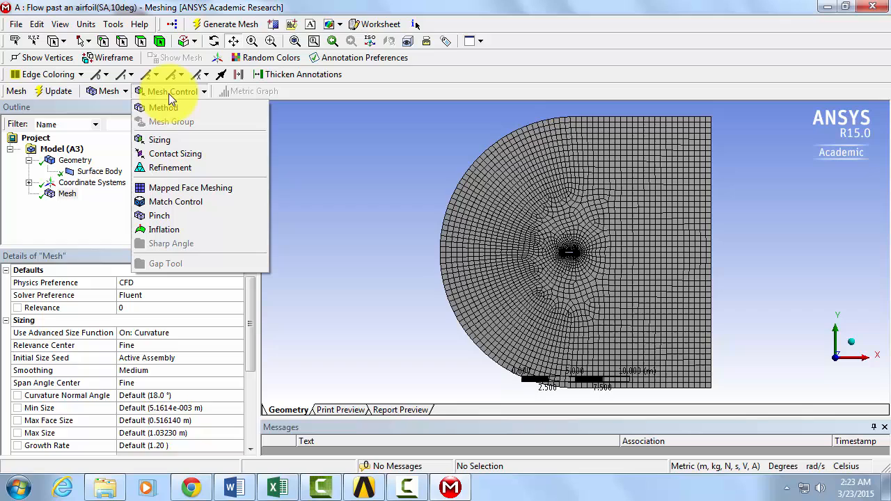
{"action": "left_click", "coordinate": [159, 139]}
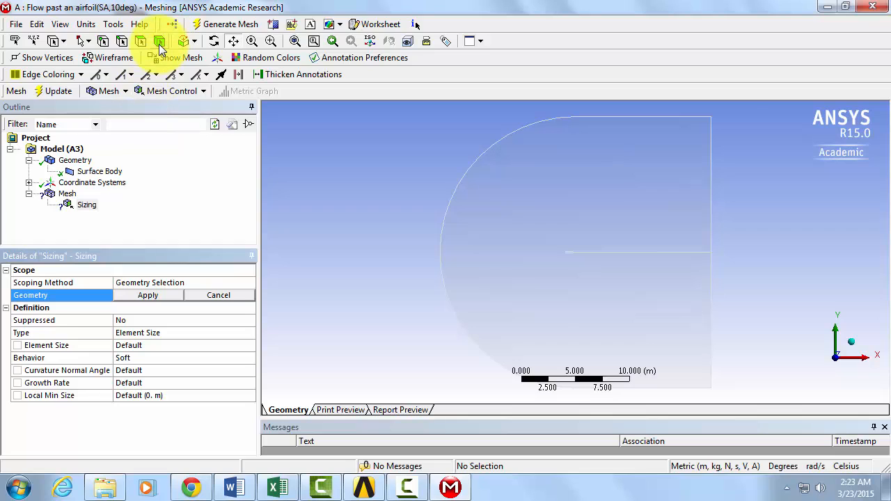
{"action": "left_click", "coordinate": [527, 223]}
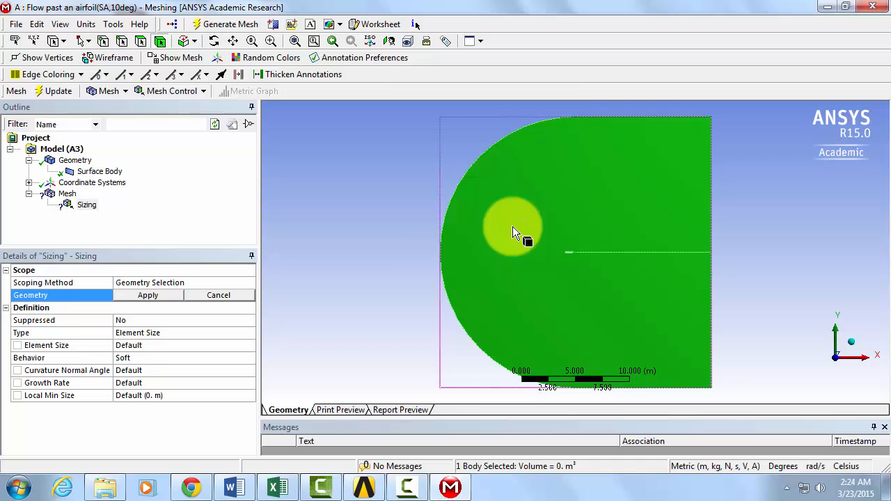
{"action": "left_click", "coordinate": [147, 295]}
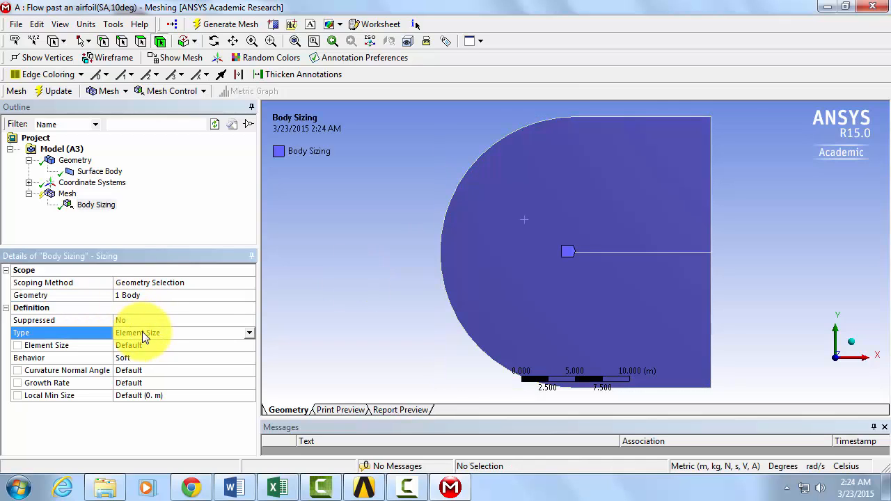
Make the body sizing a Sphere of Influence, ready to choose its center
{"action": "left_click", "coordinate": [248, 333]}
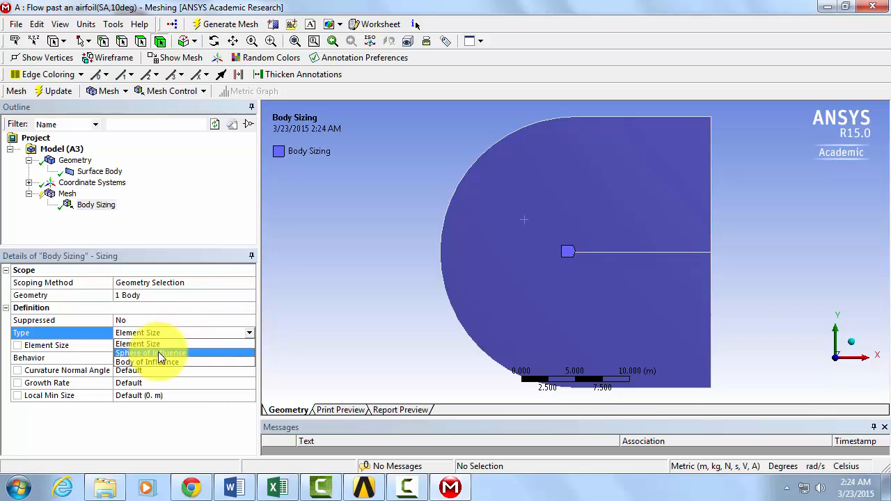
{"action": "left_click", "coordinate": [150, 354]}
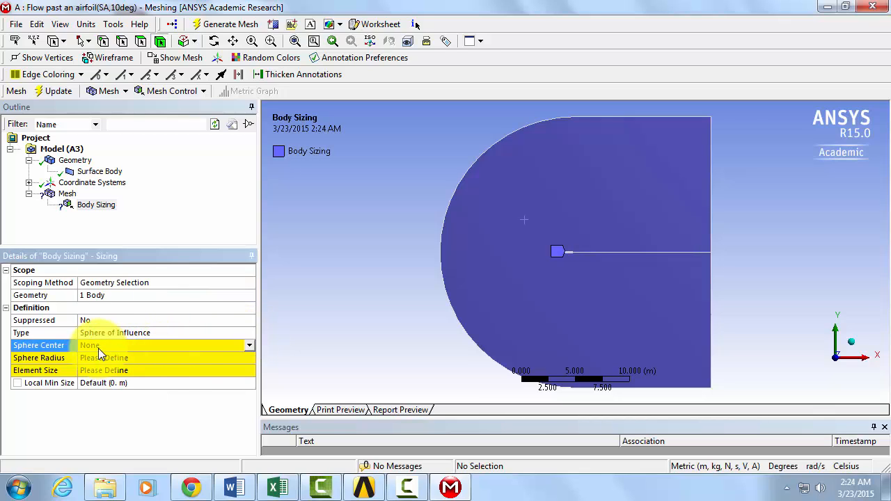
{"action": "left_click", "coordinate": [248, 346]}
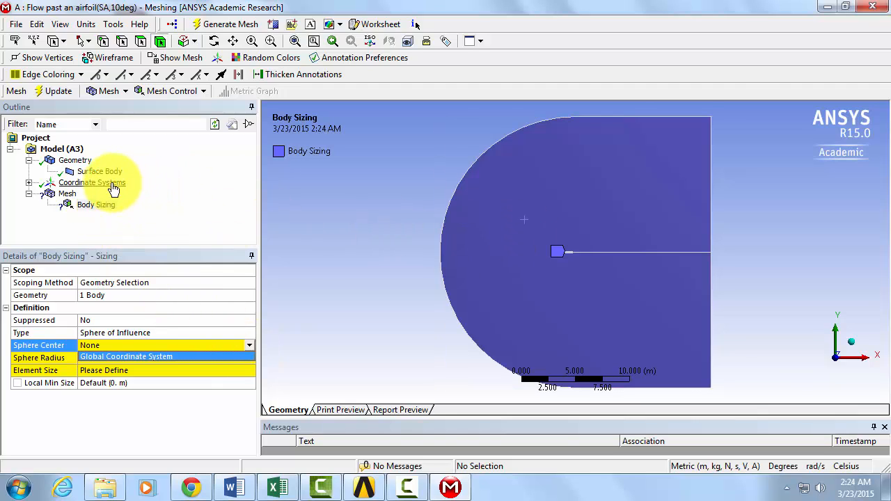
Insert a coordinate system named Airfoil Center, origin defined by global coordinates at X = 0.5 m
{"action": "right_click", "coordinate": [92, 182]}
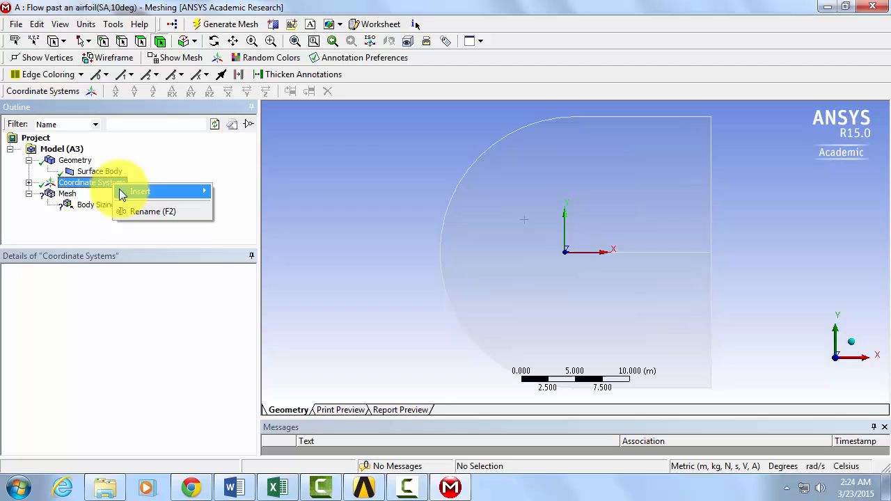
{"action": "left_click", "coordinate": [140, 191]}
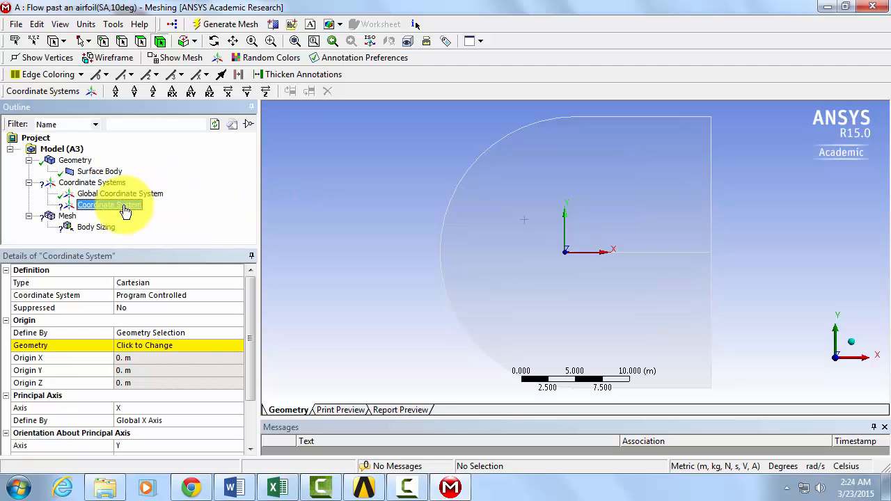
{"action": "right_click", "coordinate": [108, 205]}
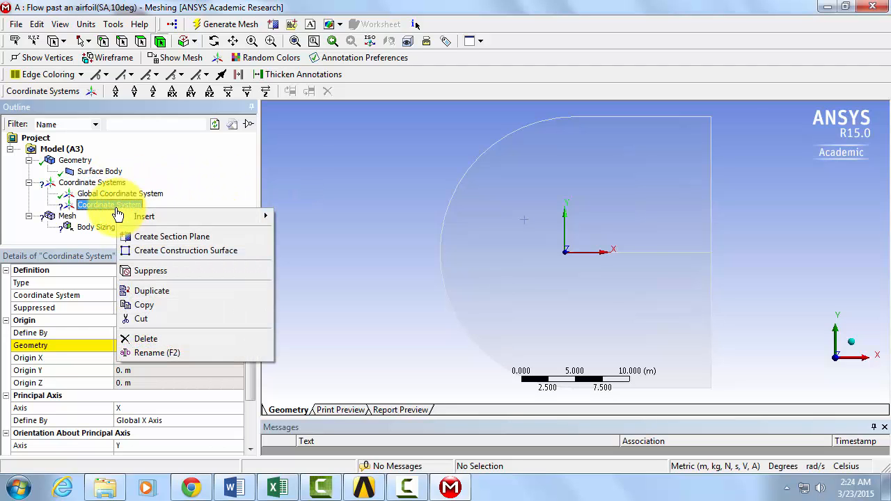
{"action": "mouse_move", "coordinate": [156, 354]}
{"action": "type", "text": "Airfoil Center"}
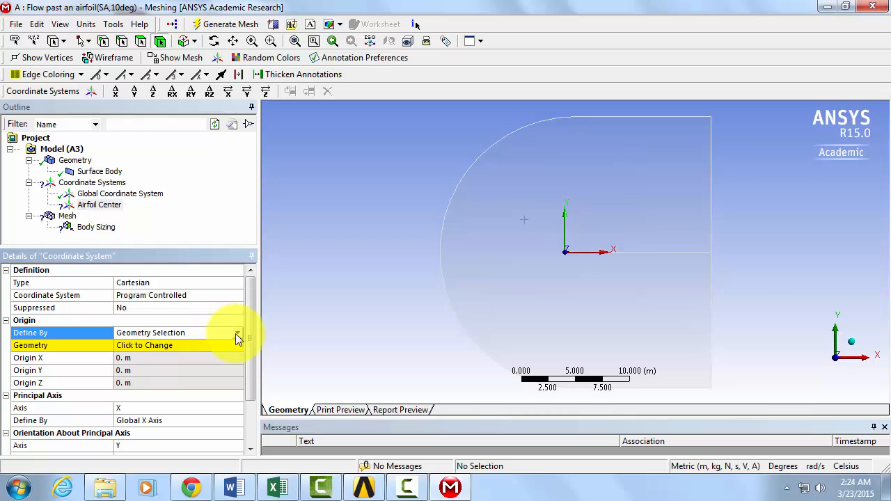
{"action": "left_click", "coordinate": [237, 333]}
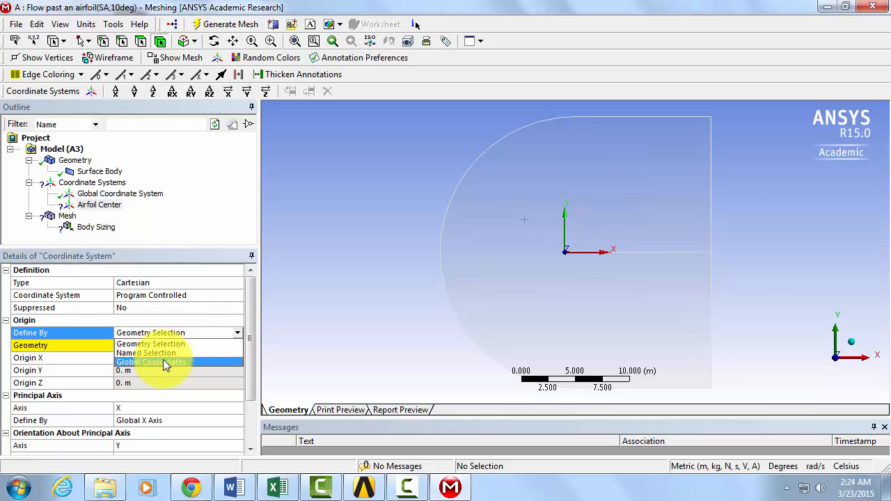
{"action": "left_click", "coordinate": [151, 362]}
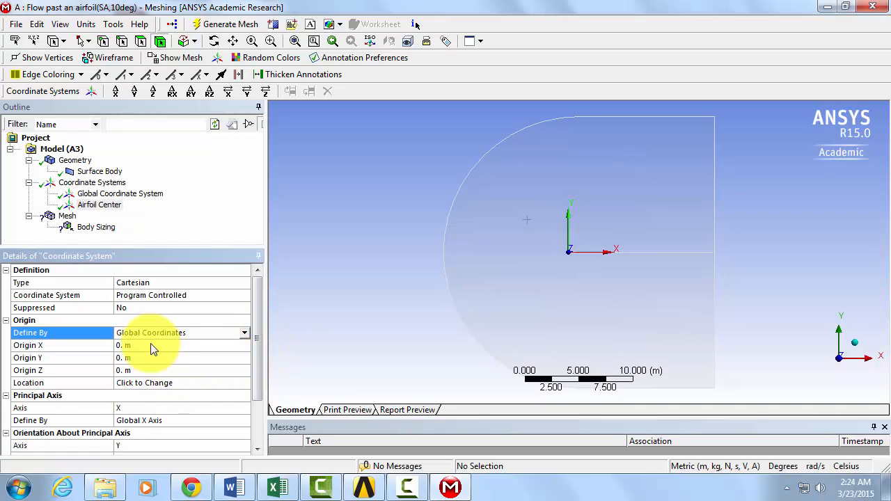
{"action": "mouse_move", "coordinate": [146, 351]}
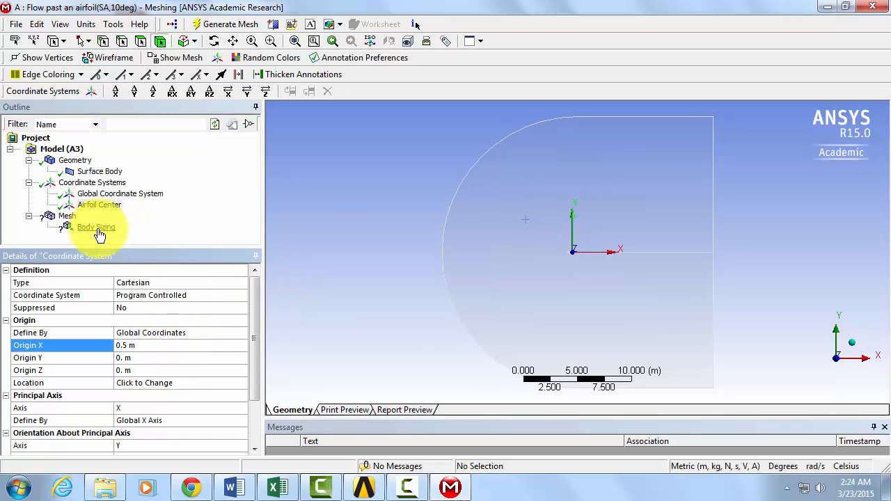
Center the body sizing sphere on Airfoil Center with radius 3 m and element size 0.05 m
{"action": "left_click", "coordinate": [96, 227]}
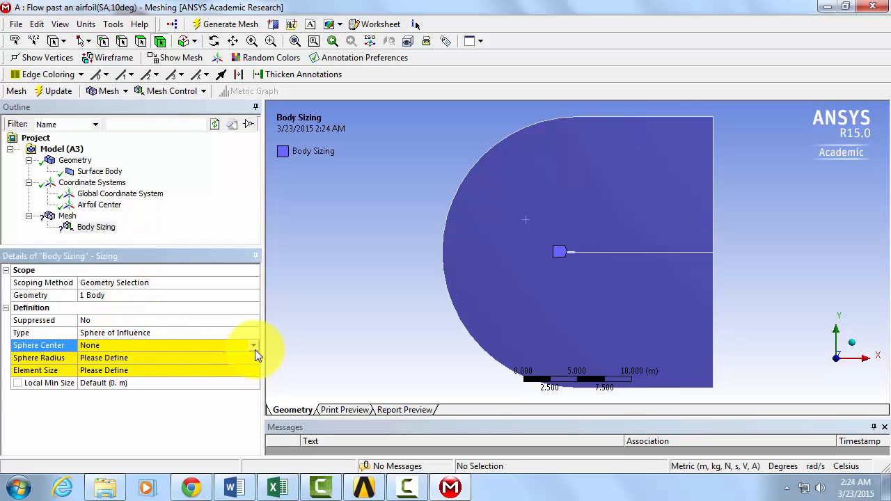
{"action": "left_click", "coordinate": [253, 346]}
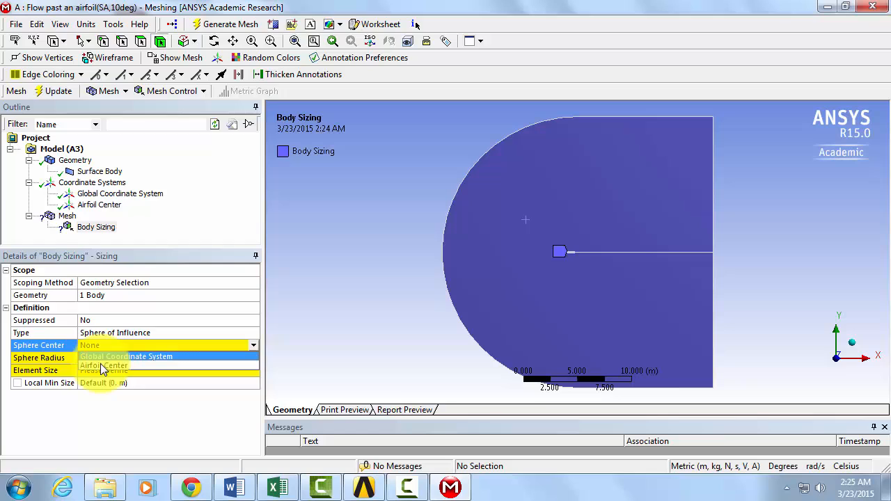
{"action": "left_click", "coordinate": [103, 365]}
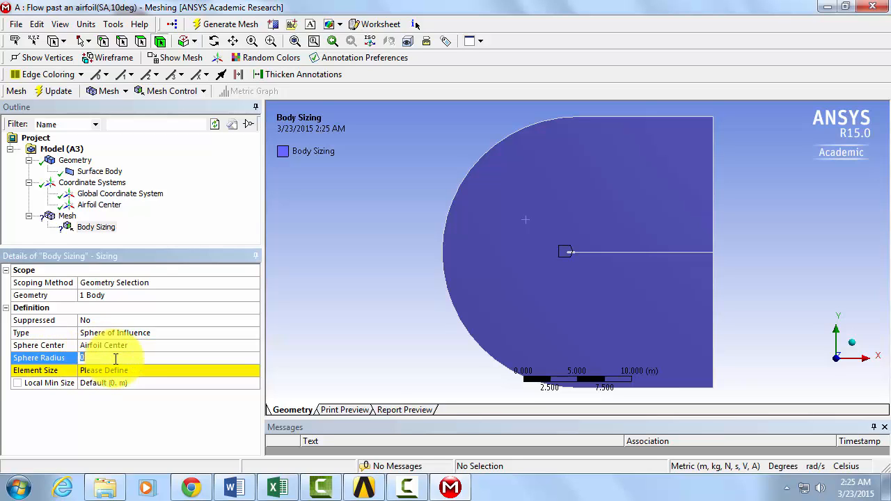
{"action": "type", "text": "3. m"}
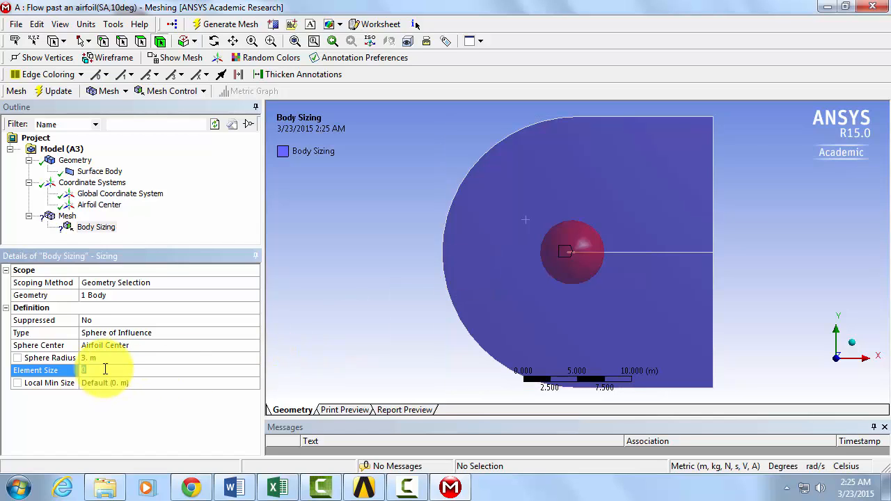
{"action": "type", "text": ".0"}
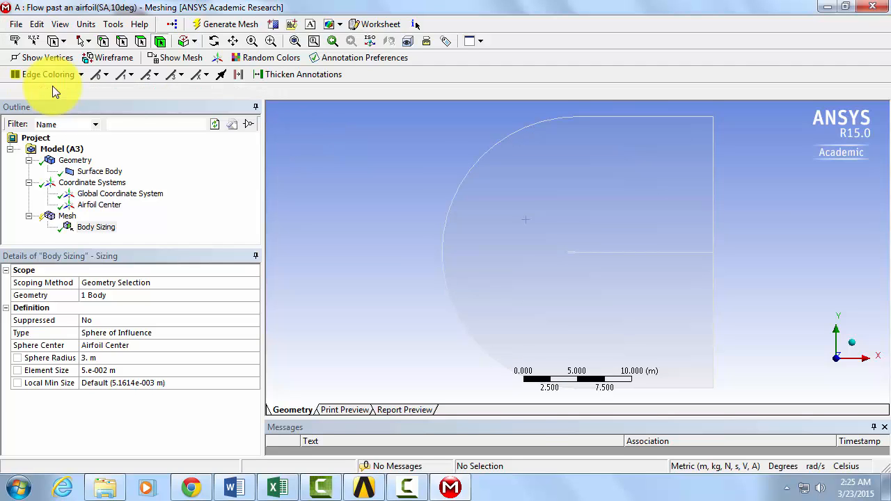
Regenerate the surface body mesh with the sphere-of-influence sizing applied
{"action": "left_click", "coordinate": [231, 24]}
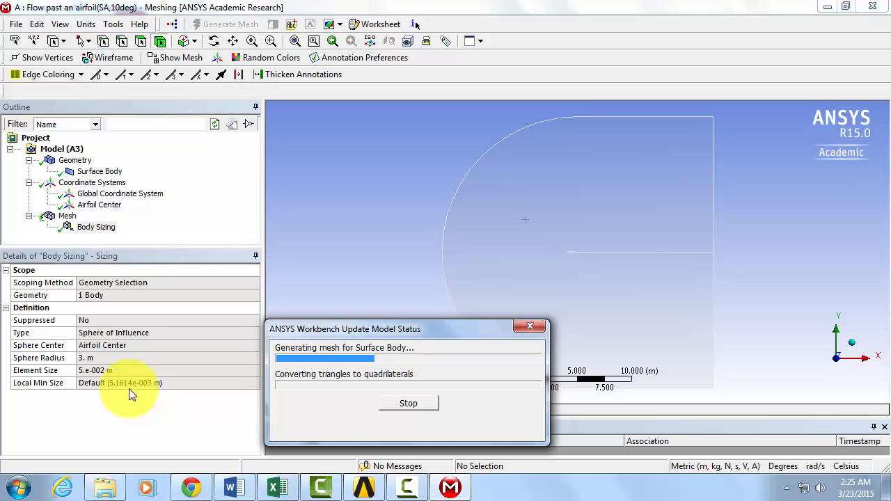
{"action": "mouse_move", "coordinate": [206, 443]}
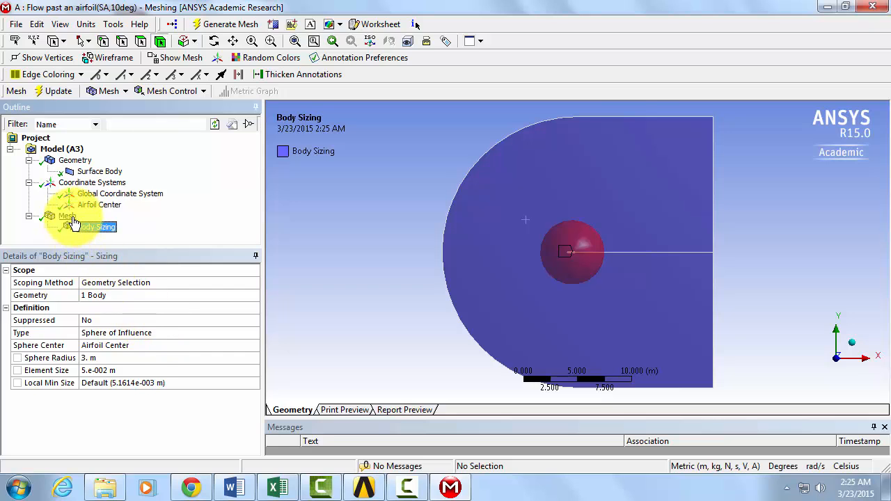
Display the regenerated mesh and zoom in on the refined region around the airfoil
{"action": "left_click", "coordinate": [67, 216]}
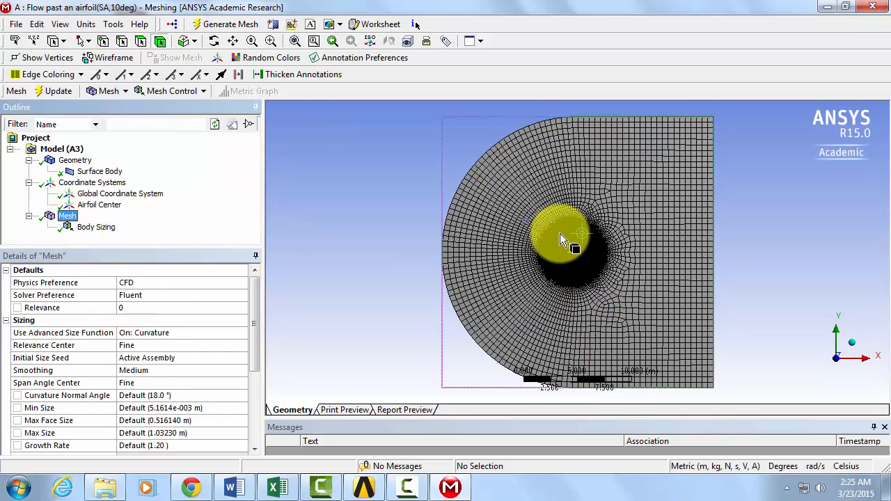
{"action": "left_click_drag", "start_coordinate": [564, 240], "coordinate": [457, 250]}
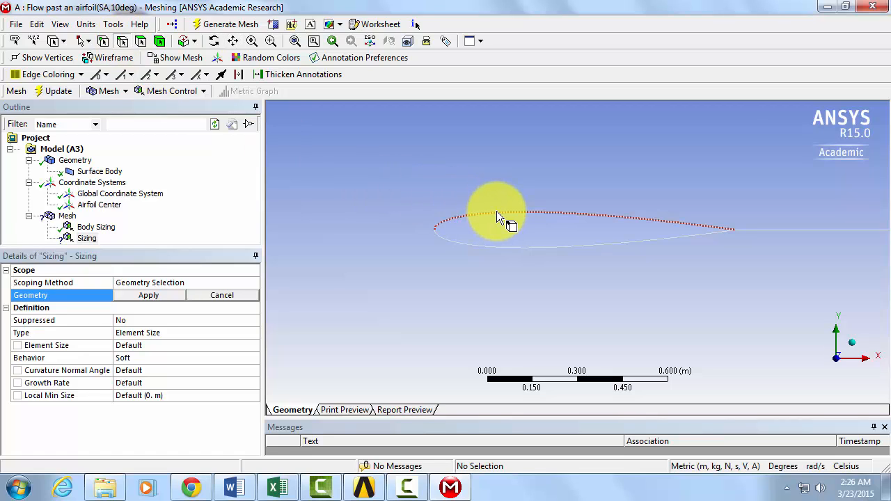
Scope an edge sizing to the two airfoil edges with 250 divisions and Hard behavior
{"action": "left_click", "coordinate": [495, 212]}
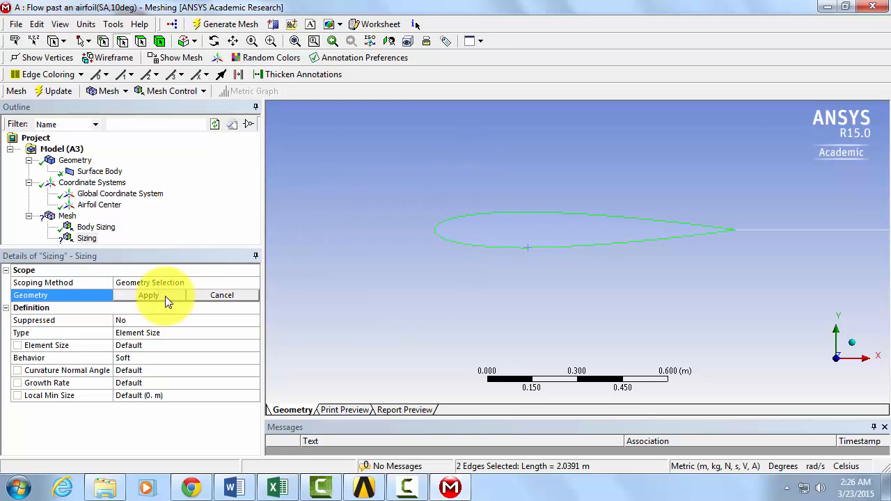
{"action": "left_click", "coordinate": [148, 296]}
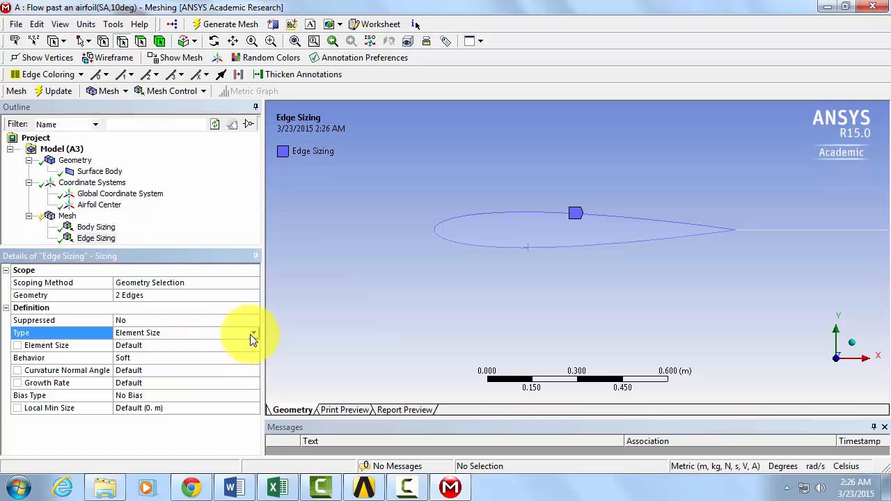
{"action": "left_click", "coordinate": [254, 332]}
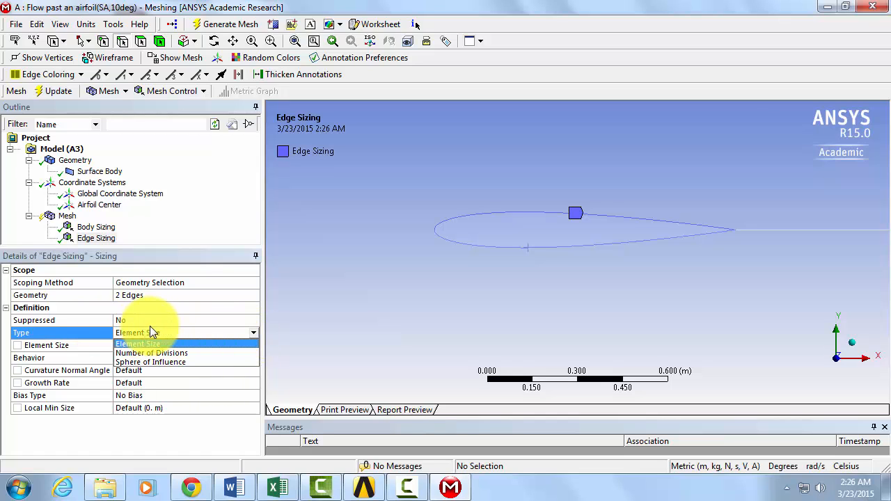
{"action": "left_click", "coordinate": [151, 353]}
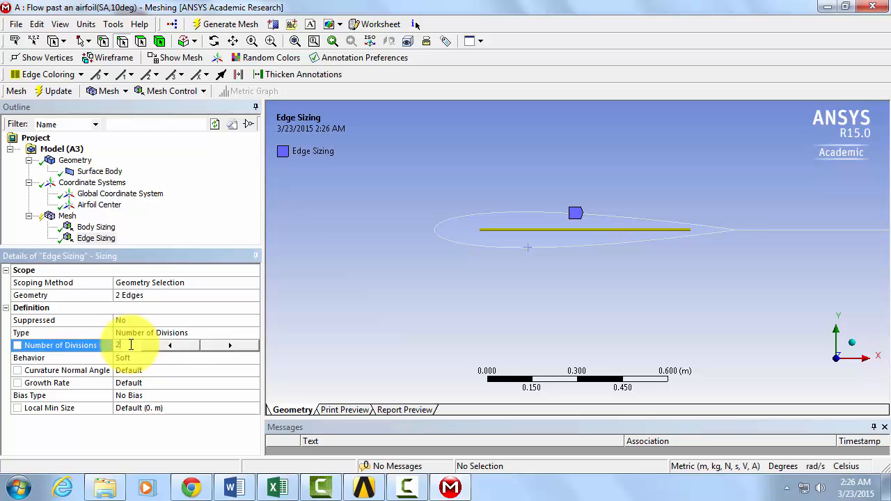
{"action": "type", "text": "250"}
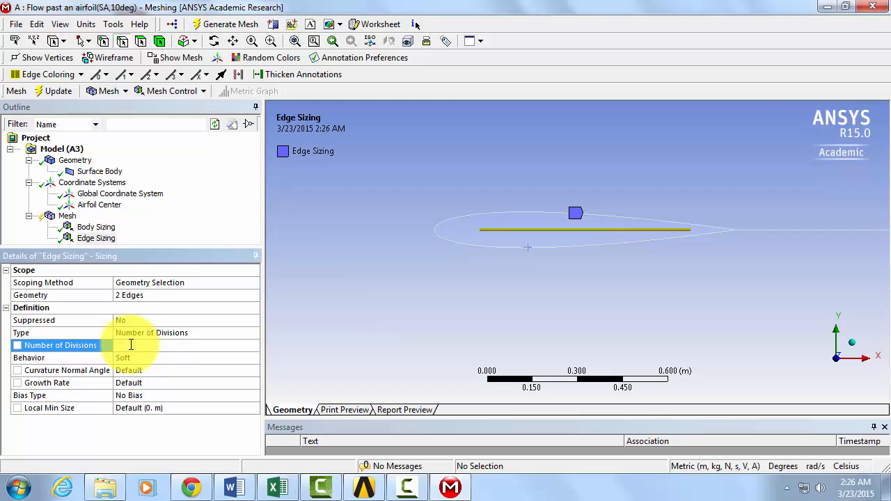
{"action": "type", "text": "250"}
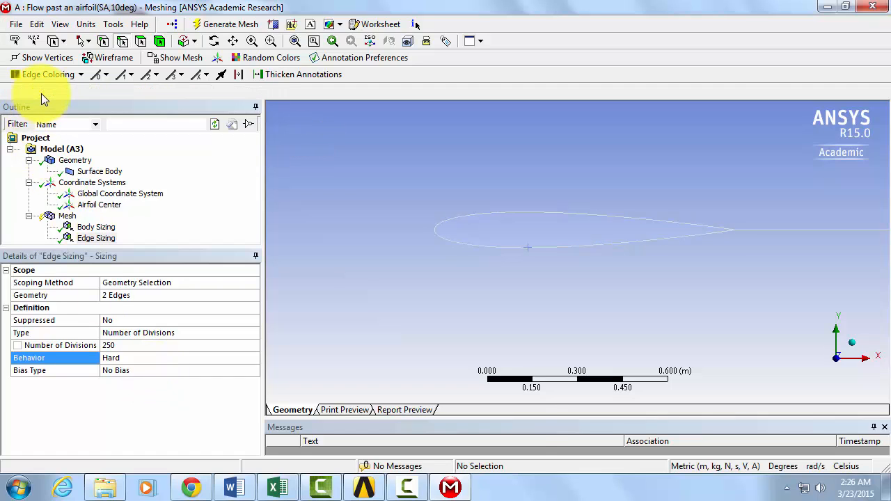
Update the mesh and display the finer quad cells along the airfoil surface
{"action": "left_click", "coordinate": [231, 23]}
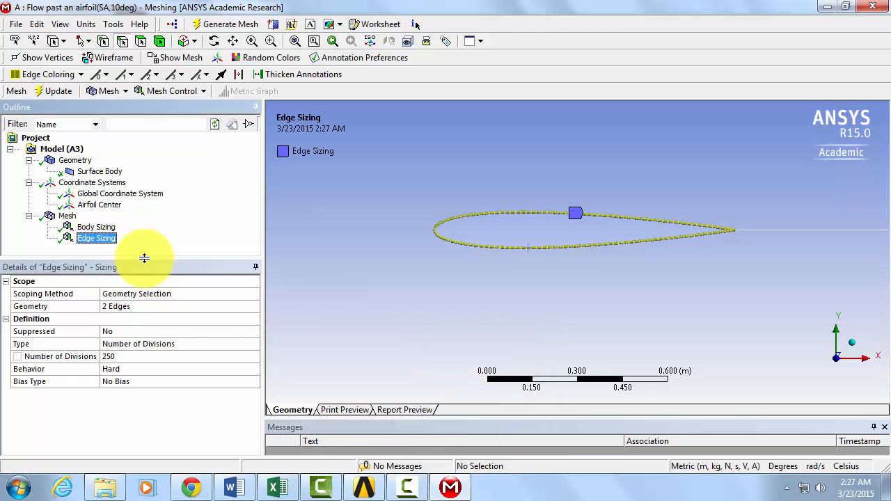
{"action": "left_click", "coordinate": [67, 215]}
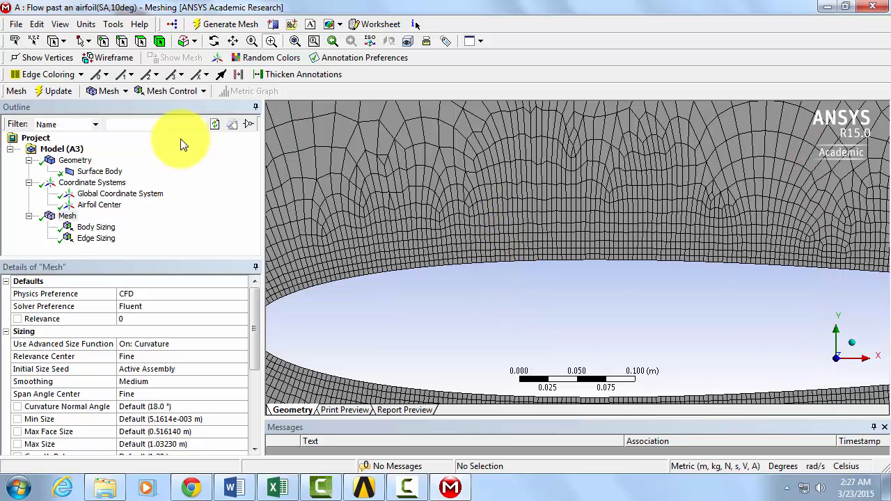
Insert an Inflation control on the domain face, bounded by the two airfoil edges, using Total Thickness with 10 layers
{"action": "left_click", "coordinate": [173, 90]}
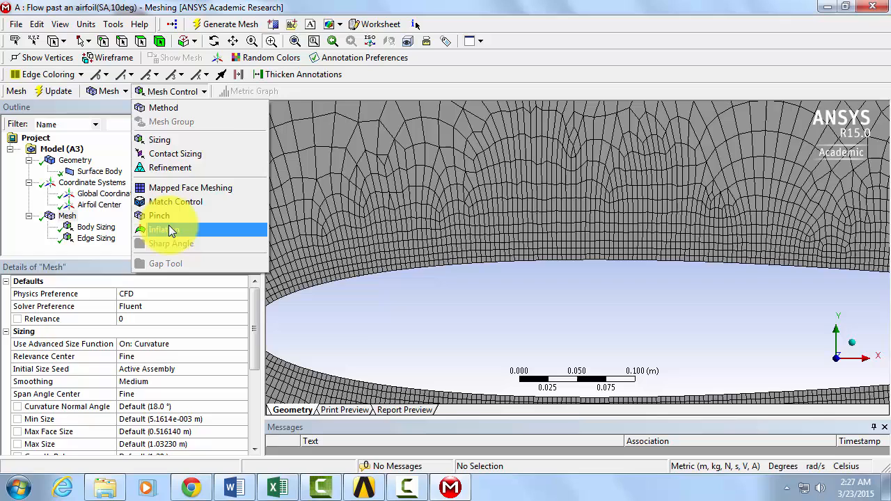
{"action": "left_click", "coordinate": [167, 230]}
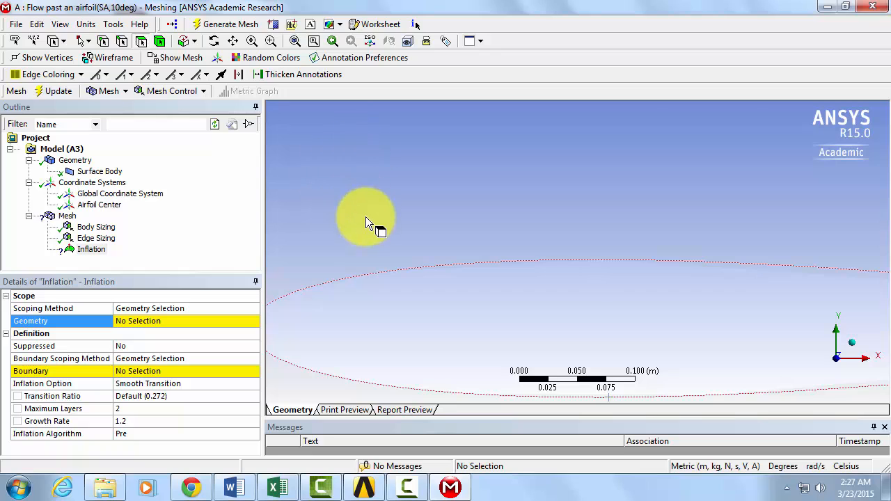
{"action": "left_click", "coordinate": [364, 220]}
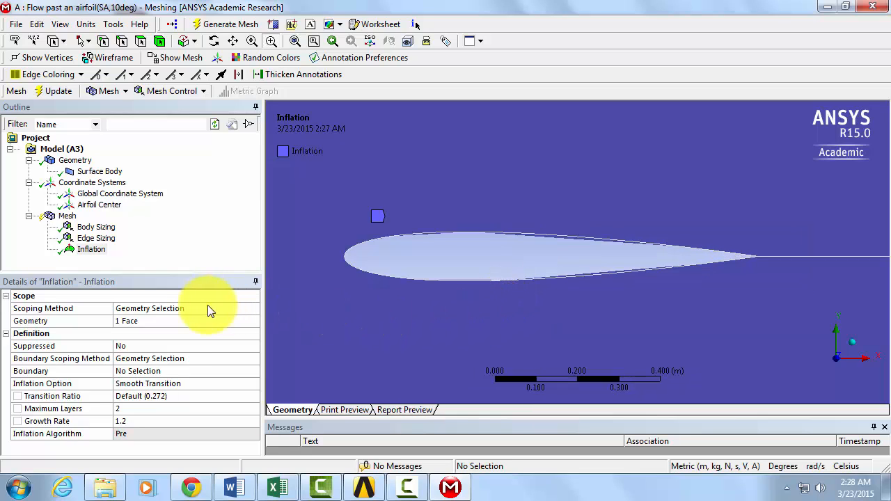
{"action": "mouse_move", "coordinate": [148, 359]}
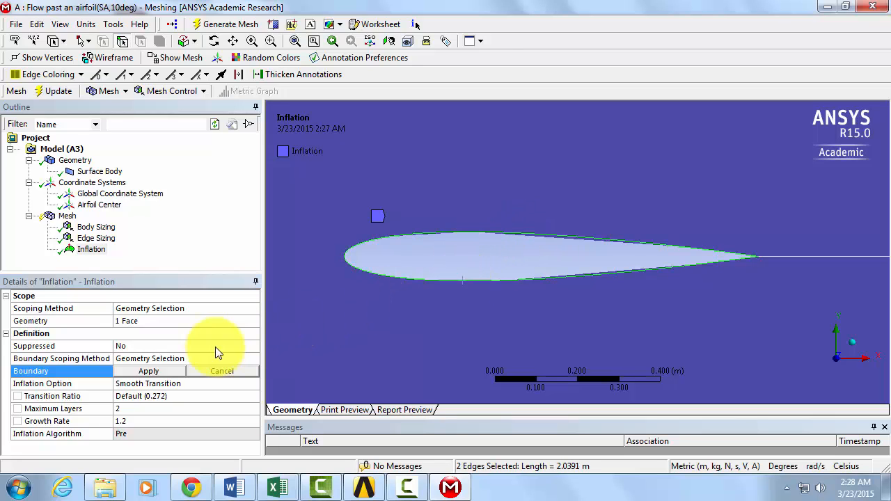
{"action": "left_click", "coordinate": [148, 371]}
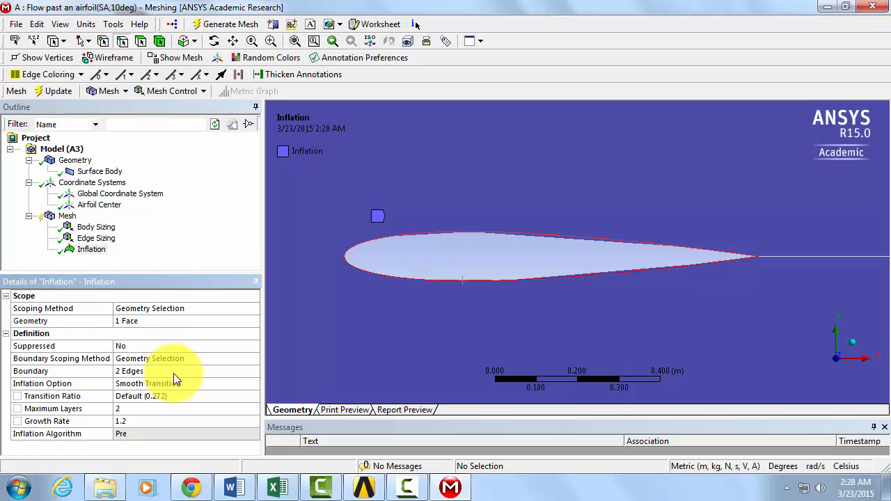
{"action": "mouse_move", "coordinate": [181, 390]}
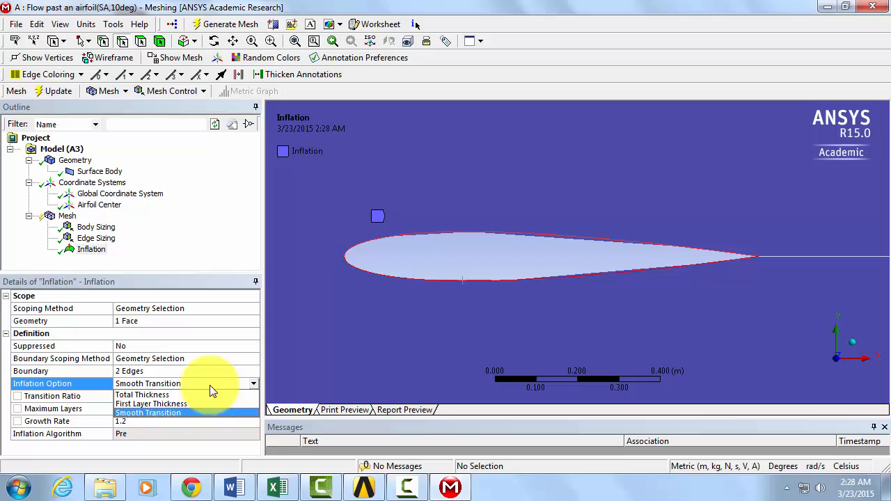
{"action": "left_click", "coordinate": [142, 396]}
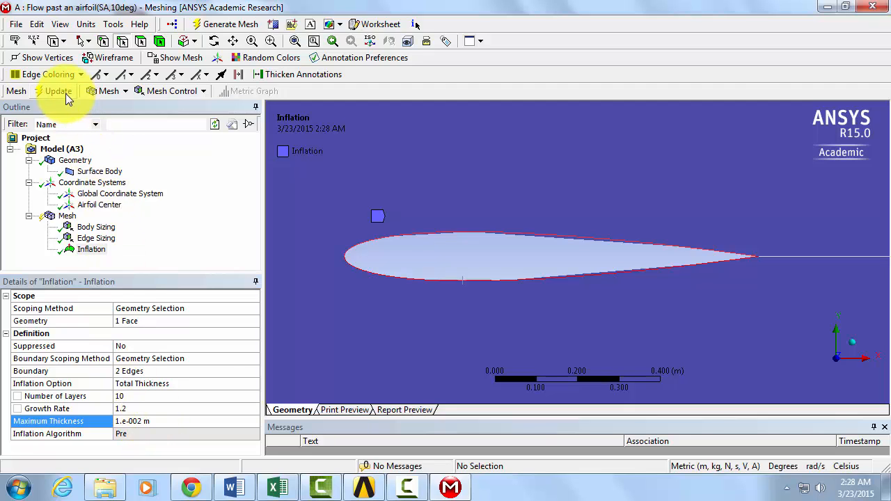
Update the mesh to apply the 0.01 m, 1.2-growth inflation layers
{"action": "left_click", "coordinate": [58, 92]}
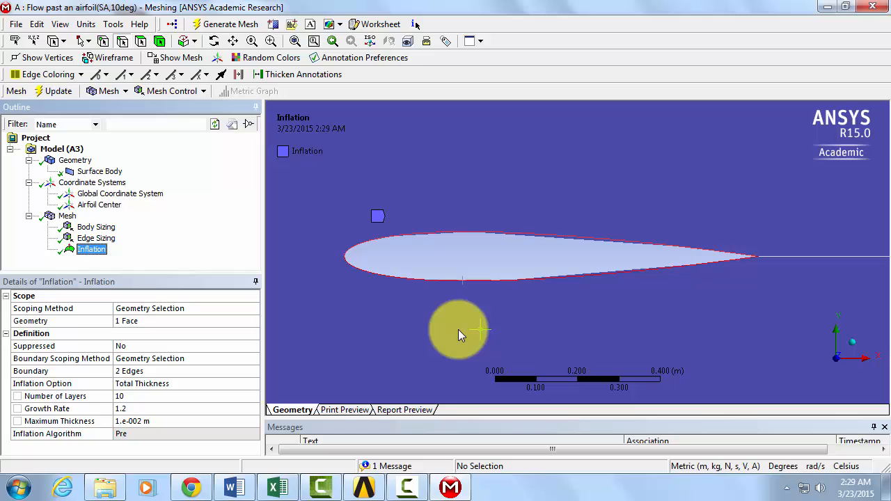
Inspect the inflation layers along the airfoil and trailing edge, then fit the whole domain in view
{"action": "left_click", "coordinate": [67, 215]}
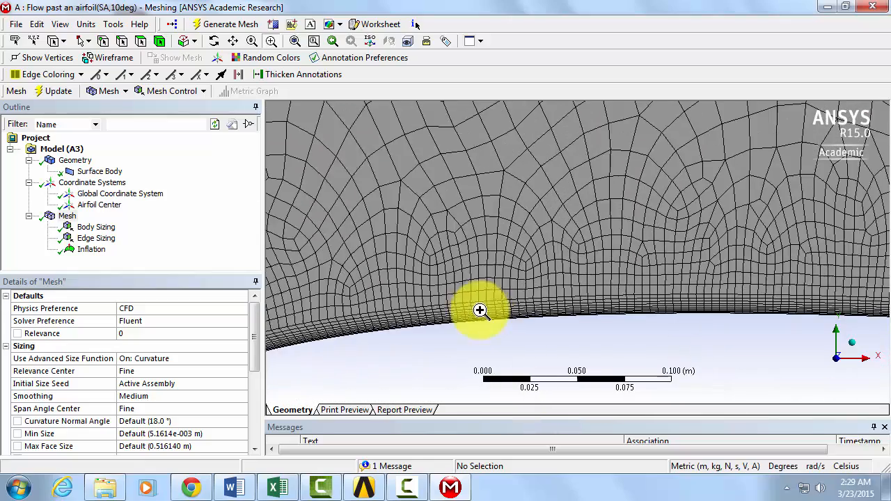
{"action": "left_click", "coordinate": [270, 41]}
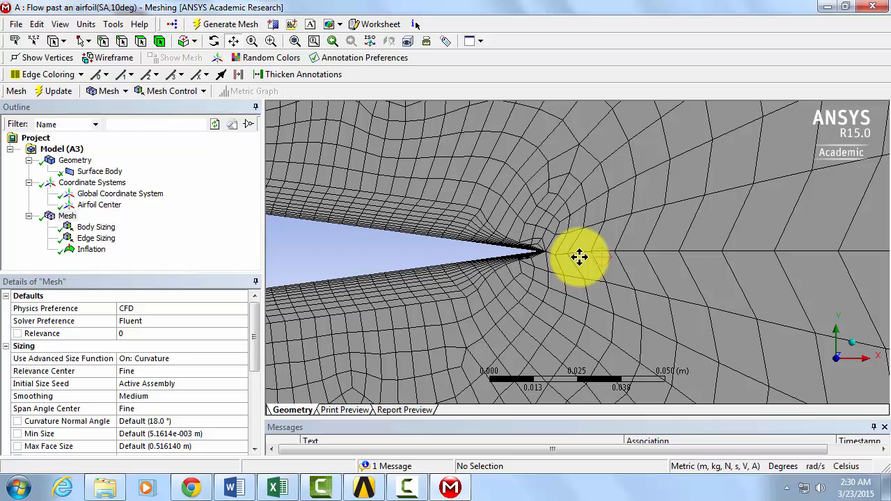
{"action": "left_click_drag", "start_coordinate": [579, 258], "coordinate": [570, 270]}
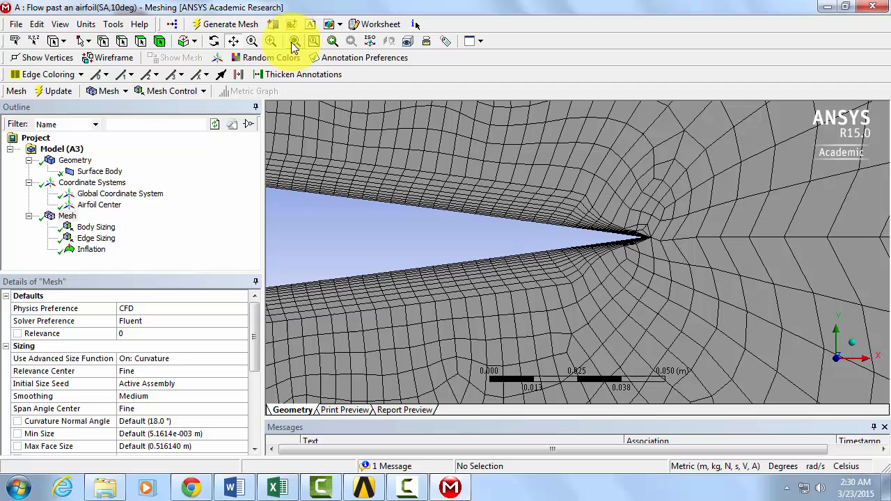
{"action": "left_click", "coordinate": [293, 42]}
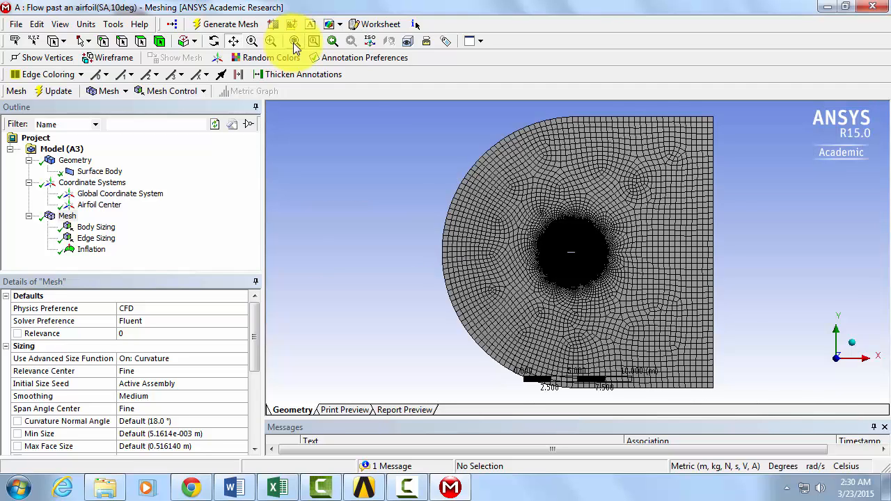